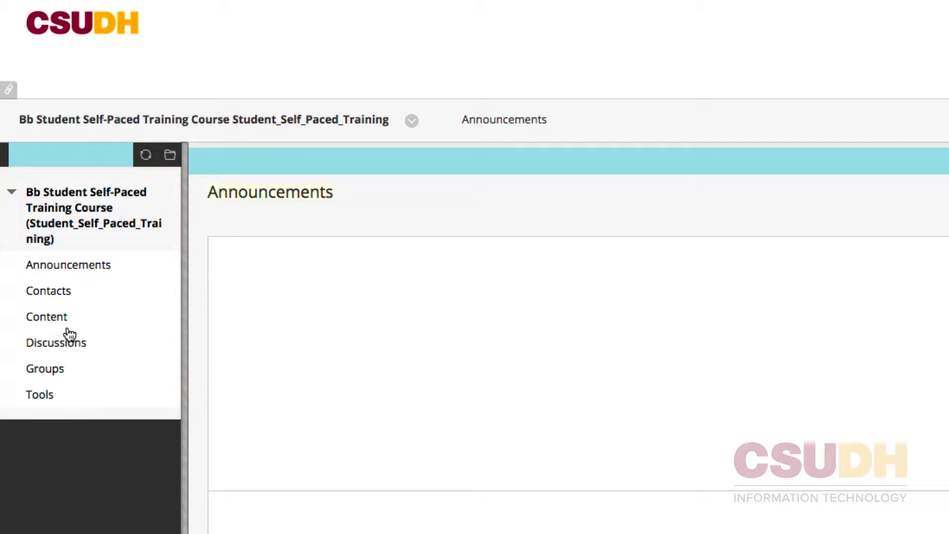
Step: Open the course Discussion Board from the Discussions menu link
left_click(55, 343)
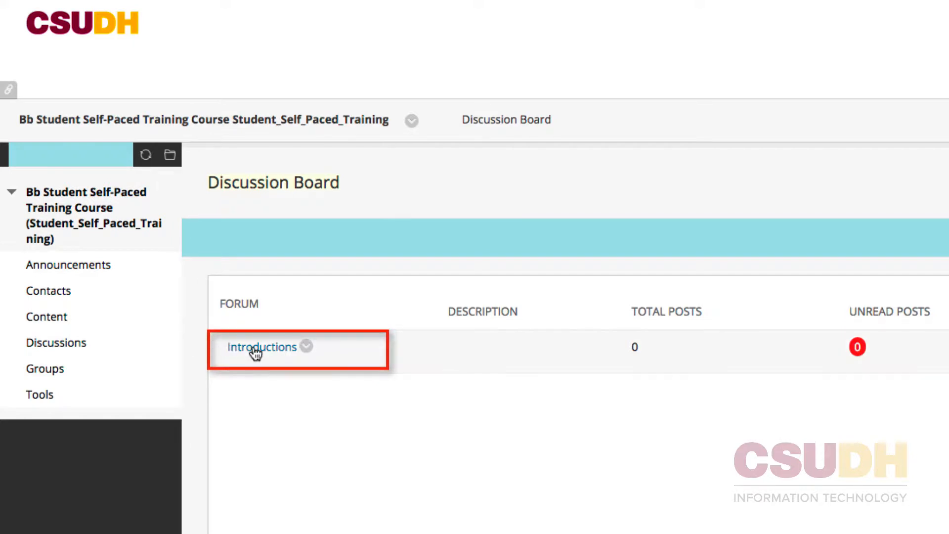
Step: Open the Introductions forum, which has no threads yet
left_click(261, 347)
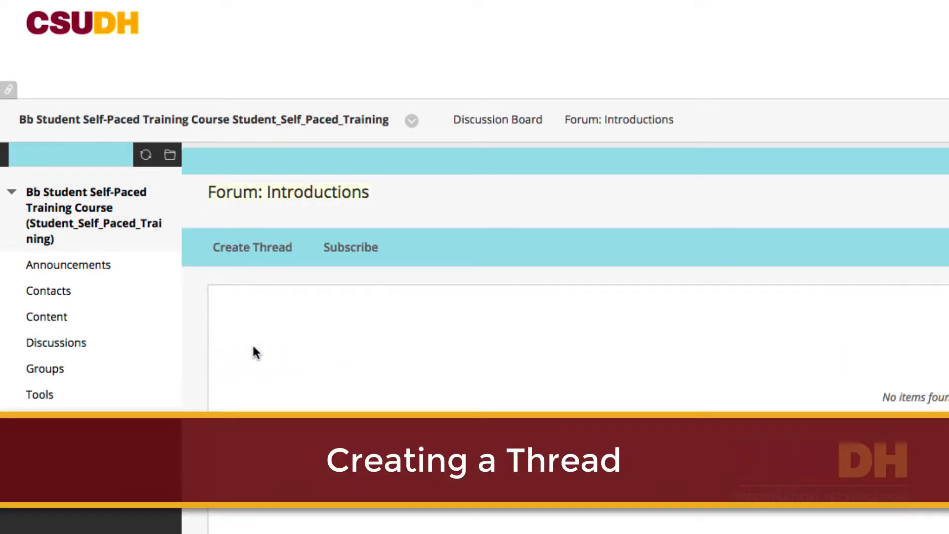
left_click(251, 247)
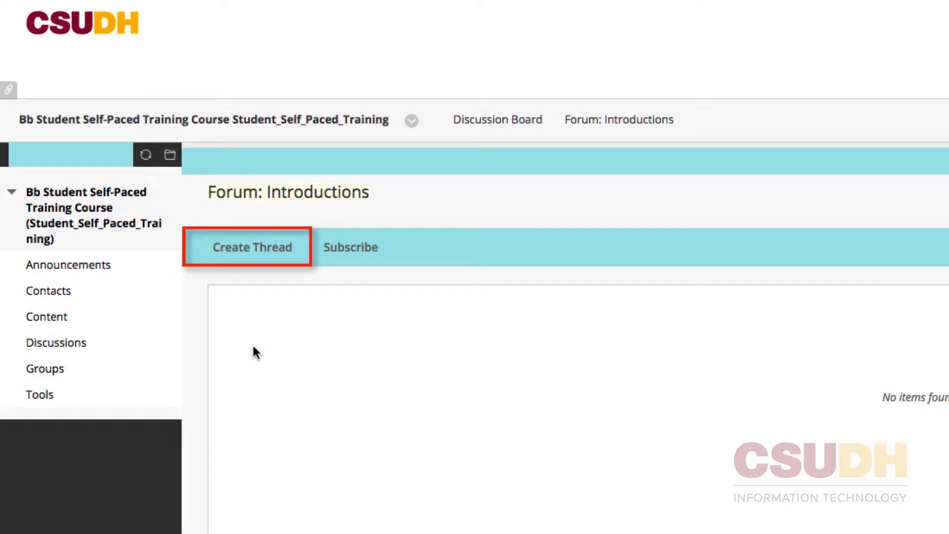
left_click(251, 246)
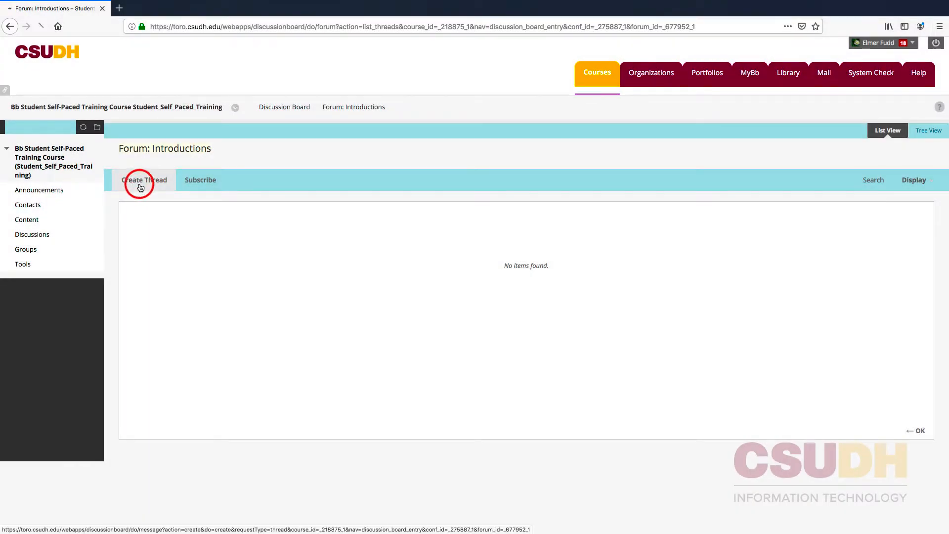
Step: Start a new thread in Introductions with the subject 'Hello'
left_click(141, 180)
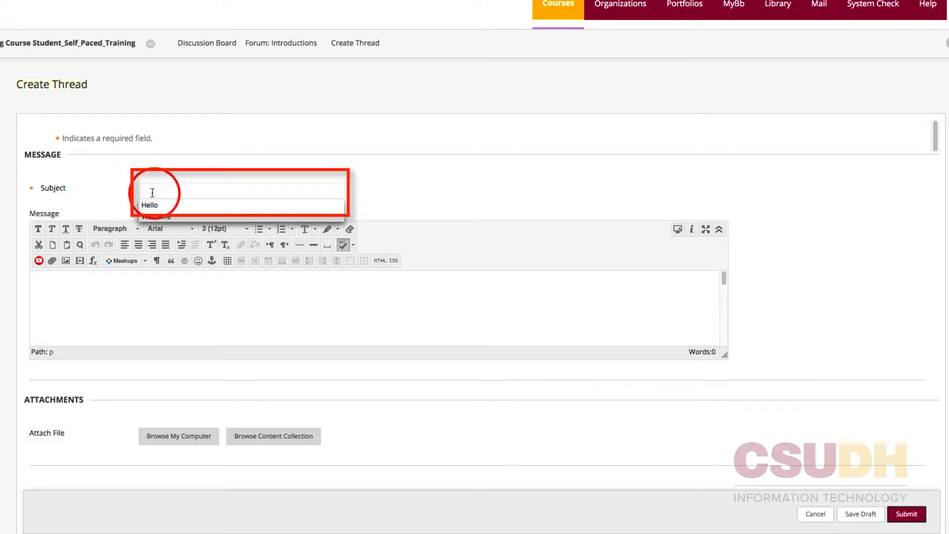
type("Hello")
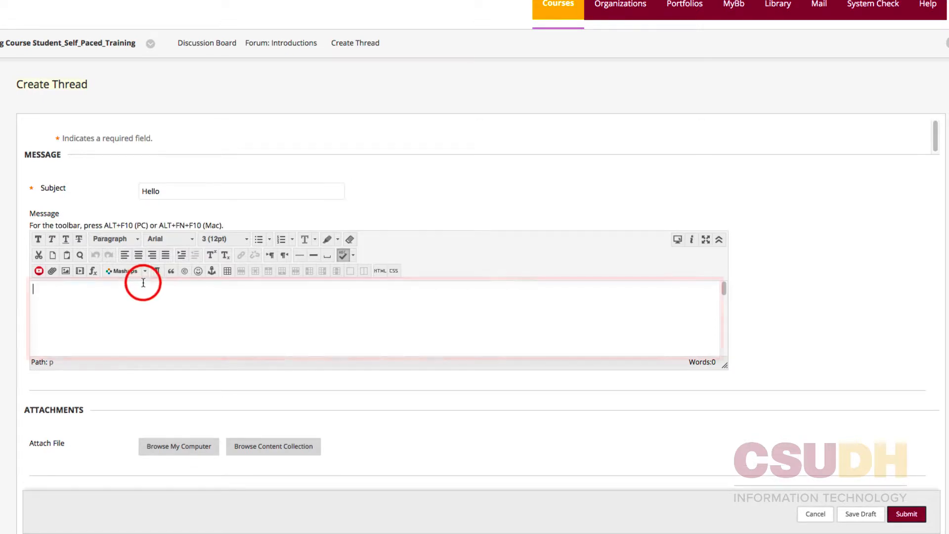
Step: Post the message 'Hello everyone, I'm Elmer. I'm looking forward to working with you all this semester.'
type("Hello everyone, I'm Elmer. I'm looking forward to working with you all this semester.")
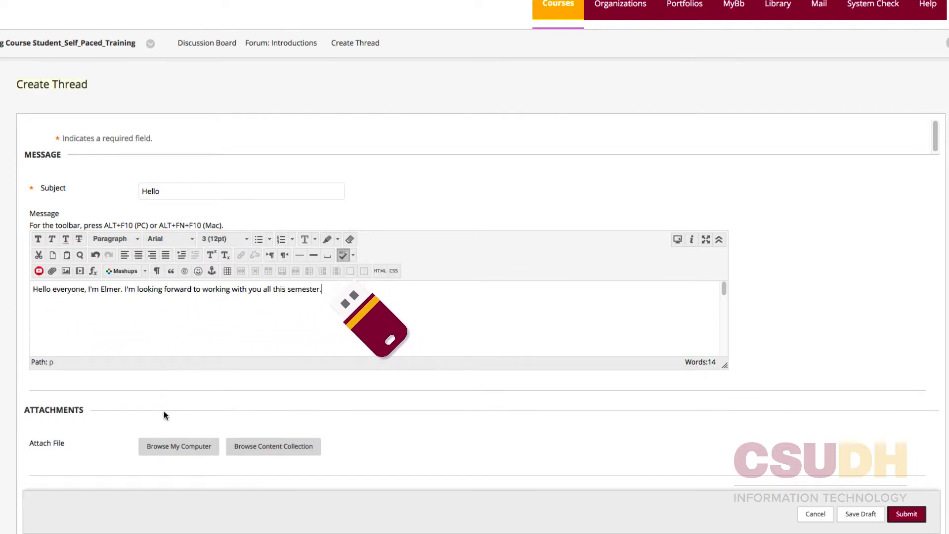
mouse_move(165, 419)
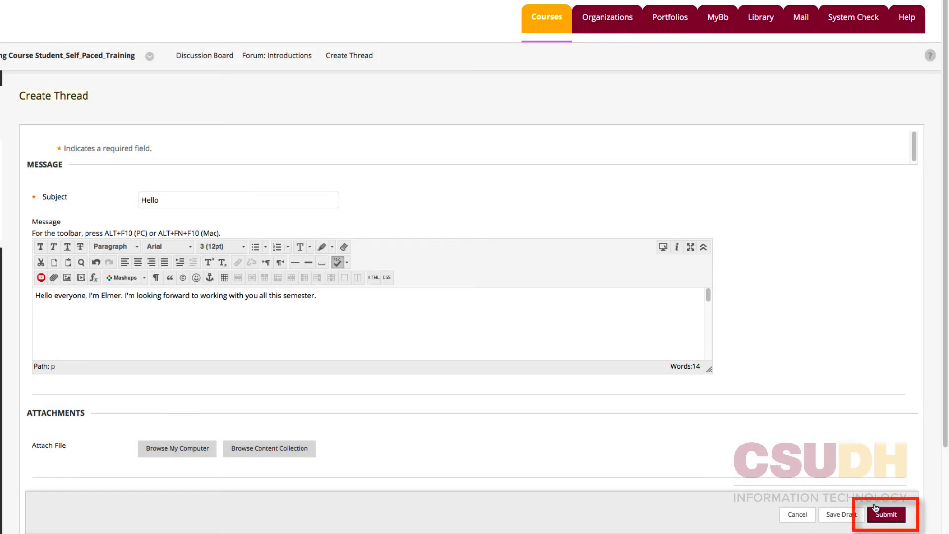
left_click(885, 515)
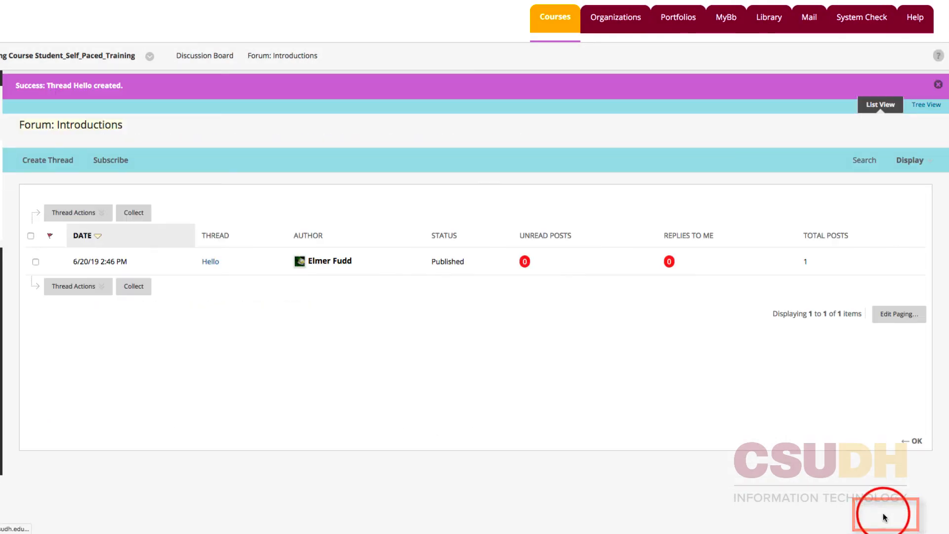